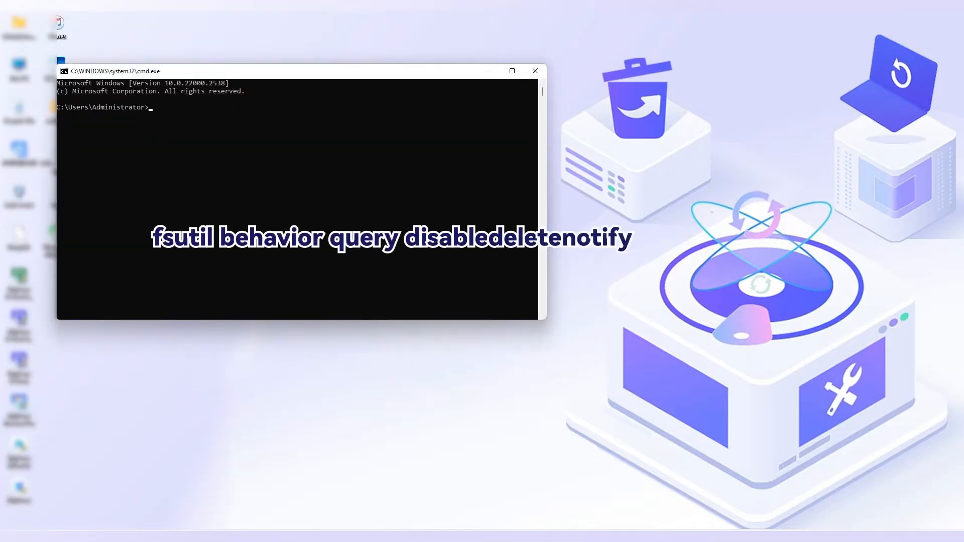
Query TRIM status with 'fsutil behavior query DisableDeleteNotify', confirming 0 for NTFS and ReFS.
type("fsutil behavior query DisableDeleteNotify")
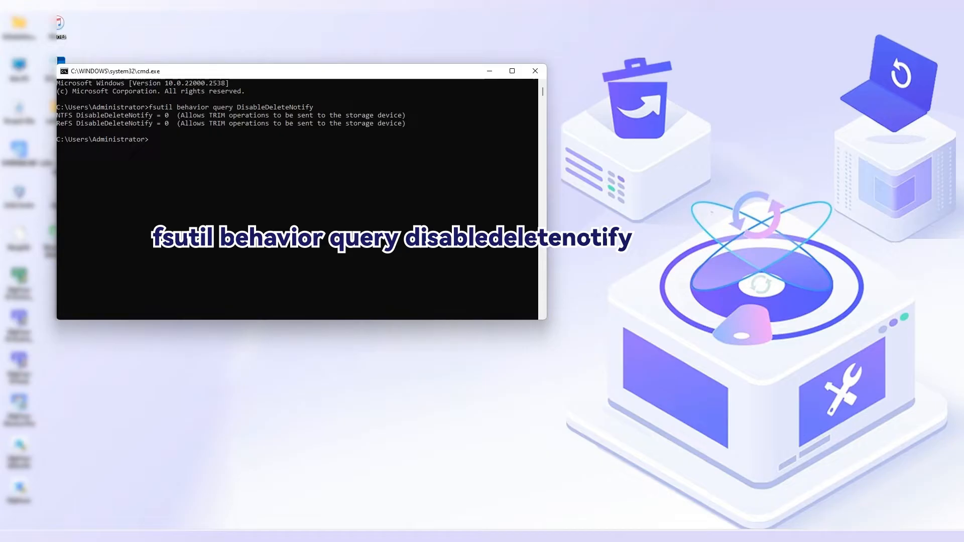
type("fsutil behavior query DisableDeleteNotify")
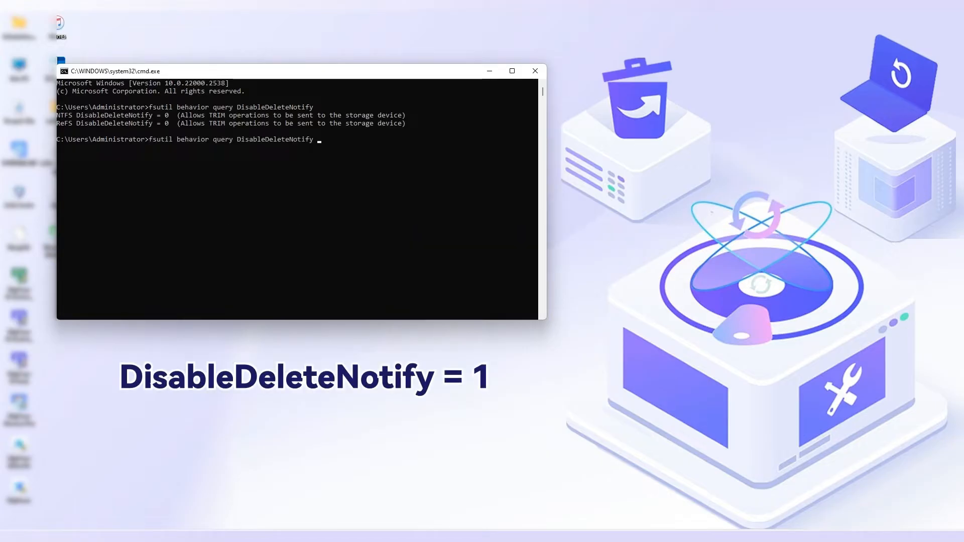
type("1")
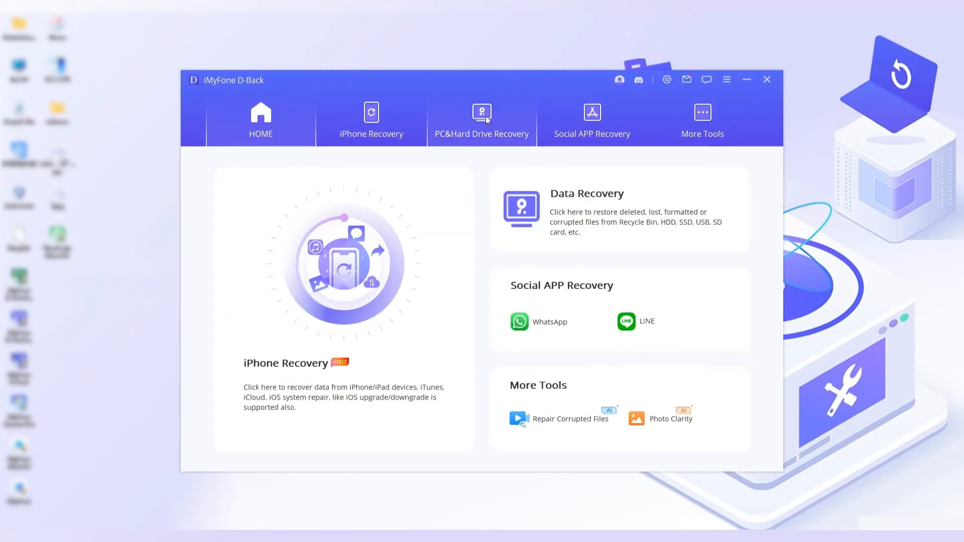
Scan the external SSD (E) under PC&Hard Drive Recovery, finding 57 files (9.74 GB).
left_click(481, 121)
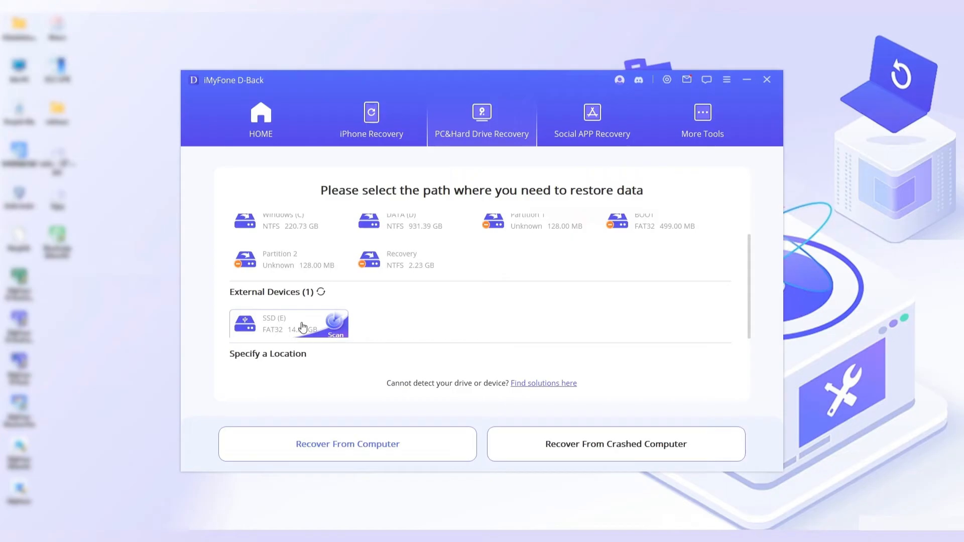
left_click(335, 324)
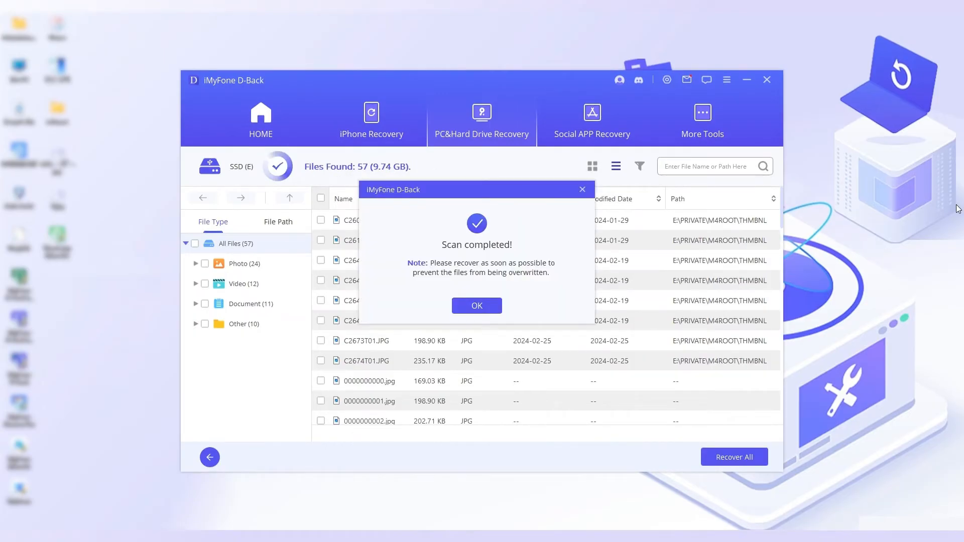
Dismiss the scan notice and select all found photos and videos.
left_click(477, 306)
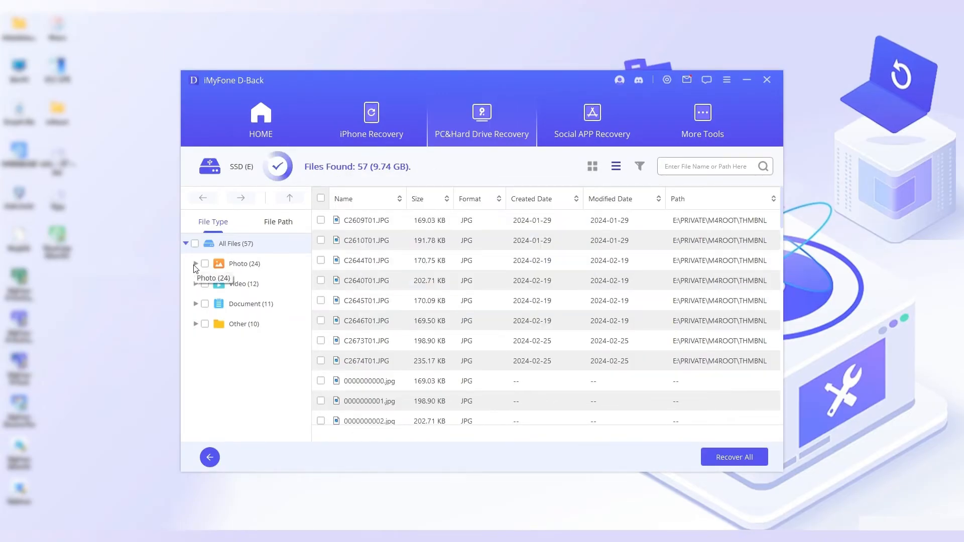
left_click(204, 263)
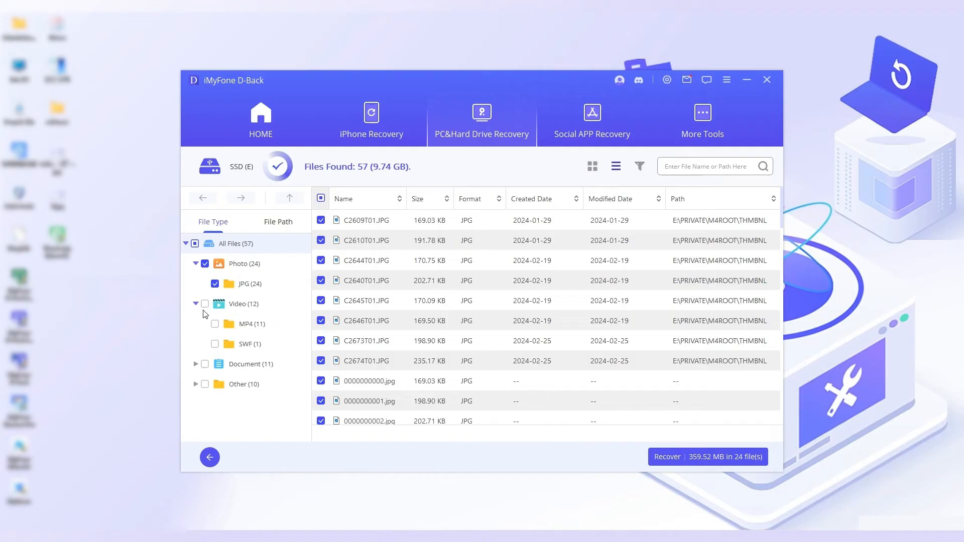
left_click(205, 304)
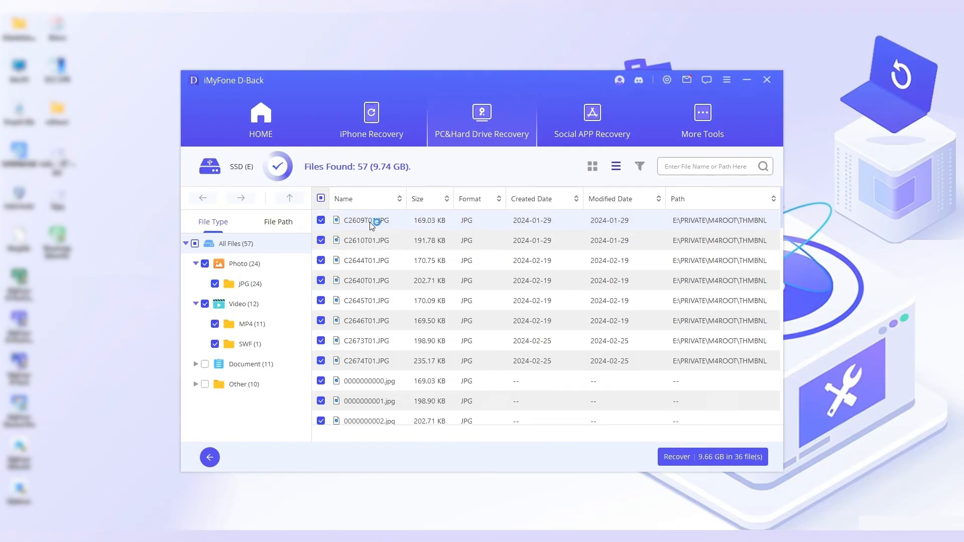
mouse_move(367, 281)
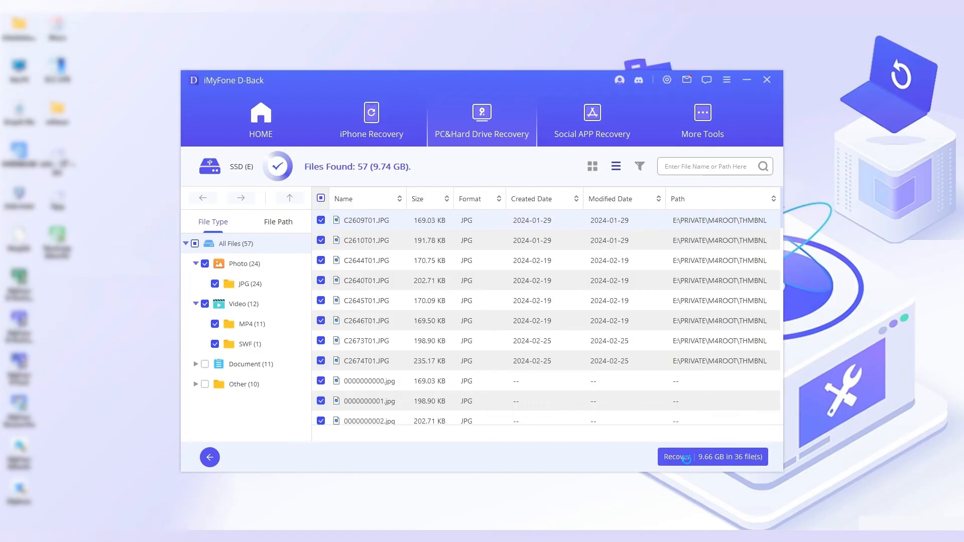
Recover the 36 selected files (9.66 GB) to the Desktop.
left_click(676, 457)
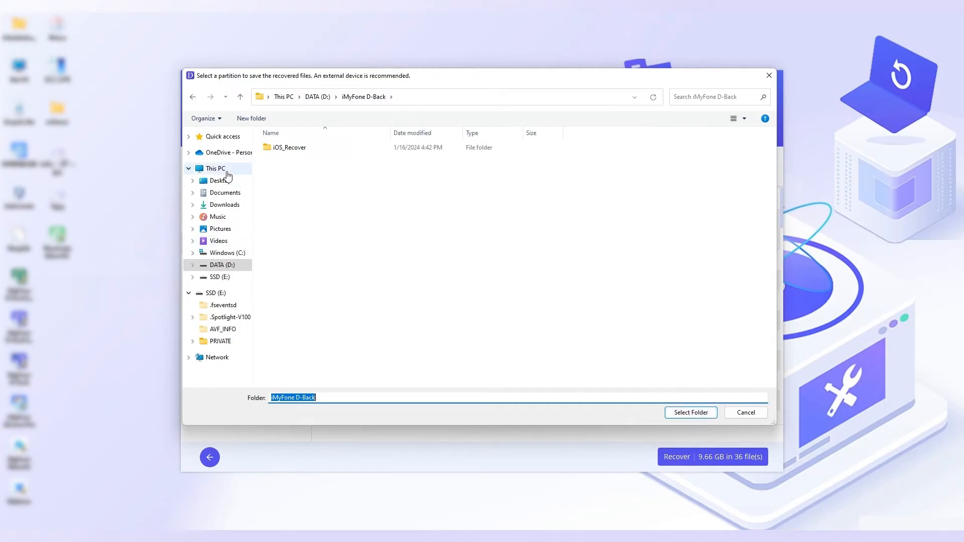
left_click(220, 181)
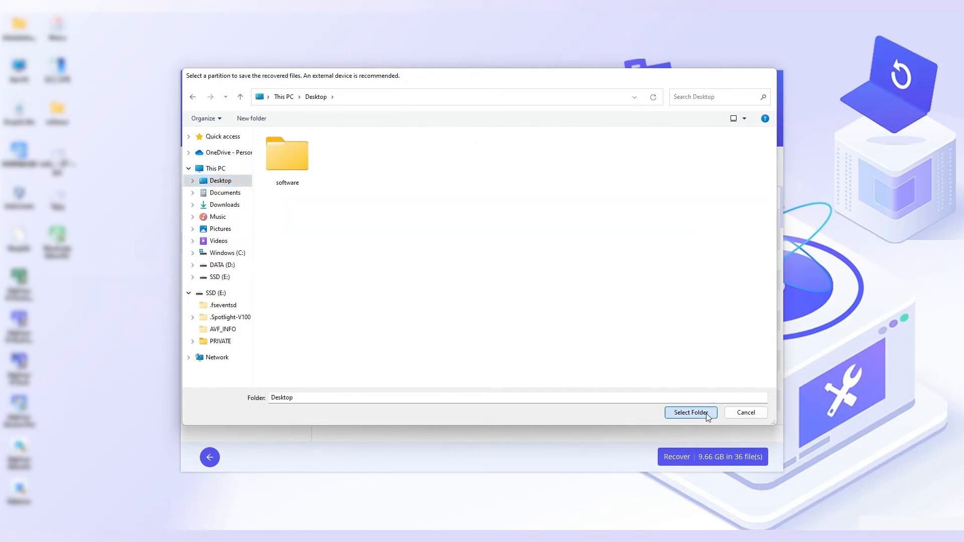
left_click(690, 413)
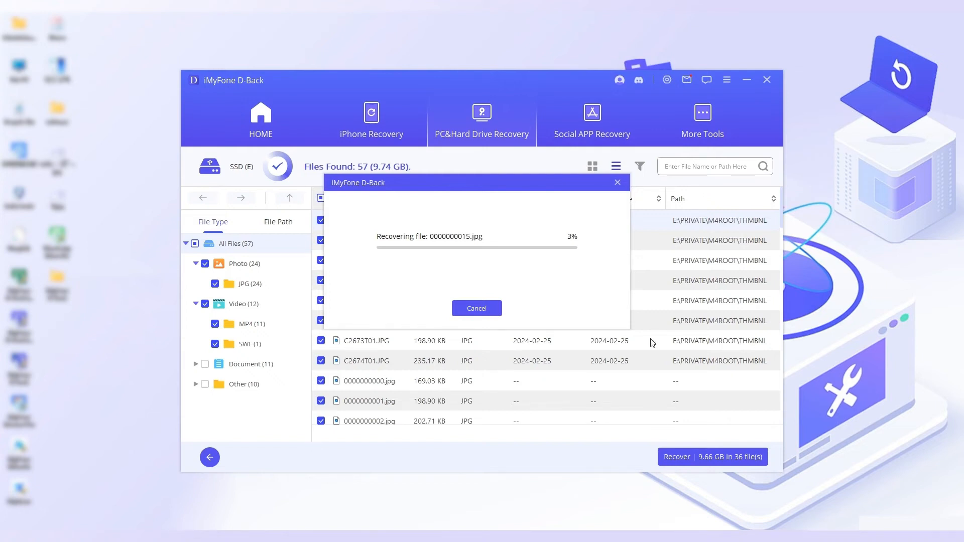
Cancel the in-progress recovery and confirm with Yes.
left_click(477, 308)
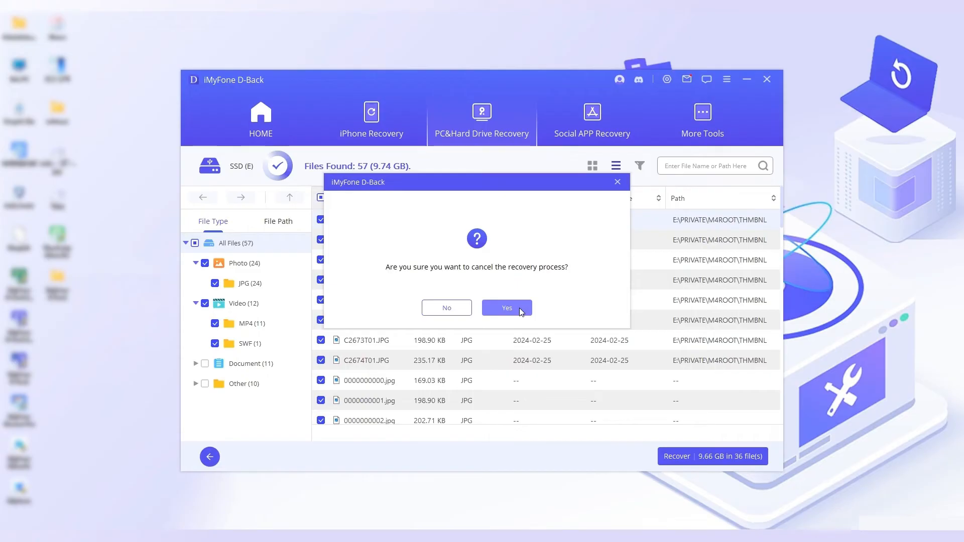
left_click(506, 307)
type("de")
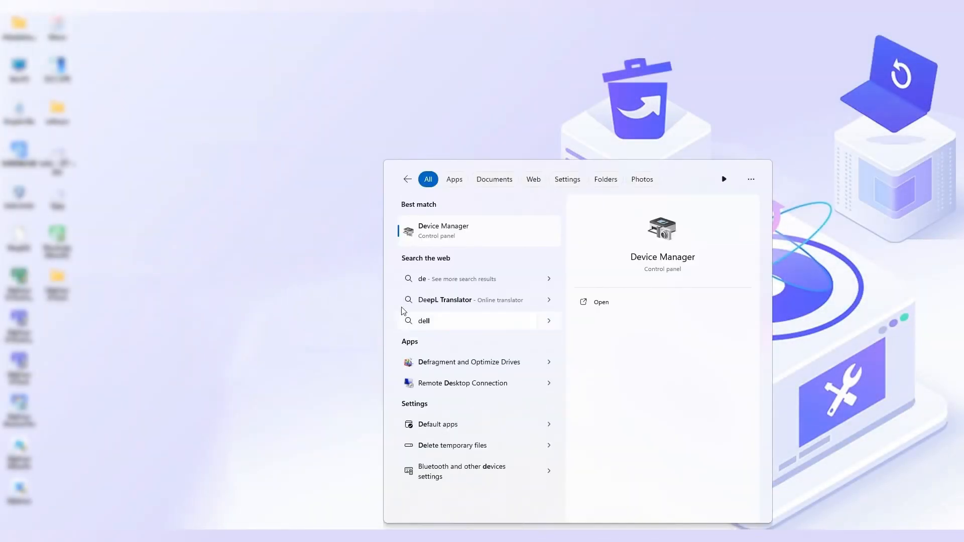
Launch Device Manager from the Start search's Best match result.
left_click(600, 301)
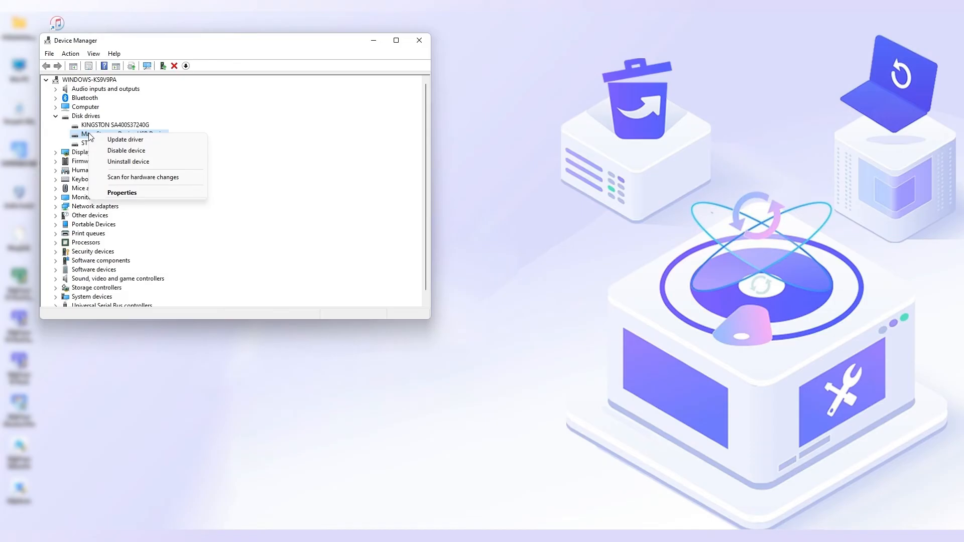
Update the Mass Storage Device USB Device driver; the best driver is already installed.
left_click(126, 139)
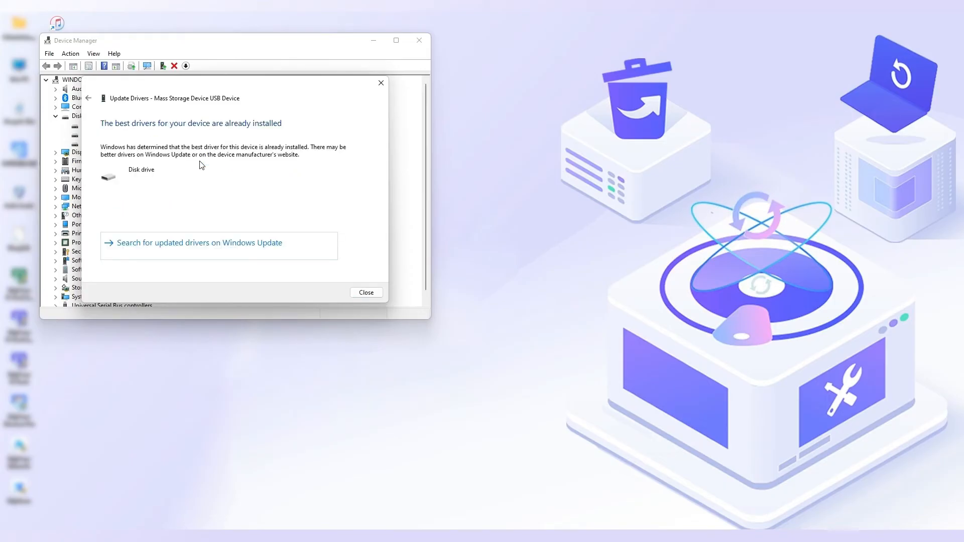
mouse_move(292, 195)
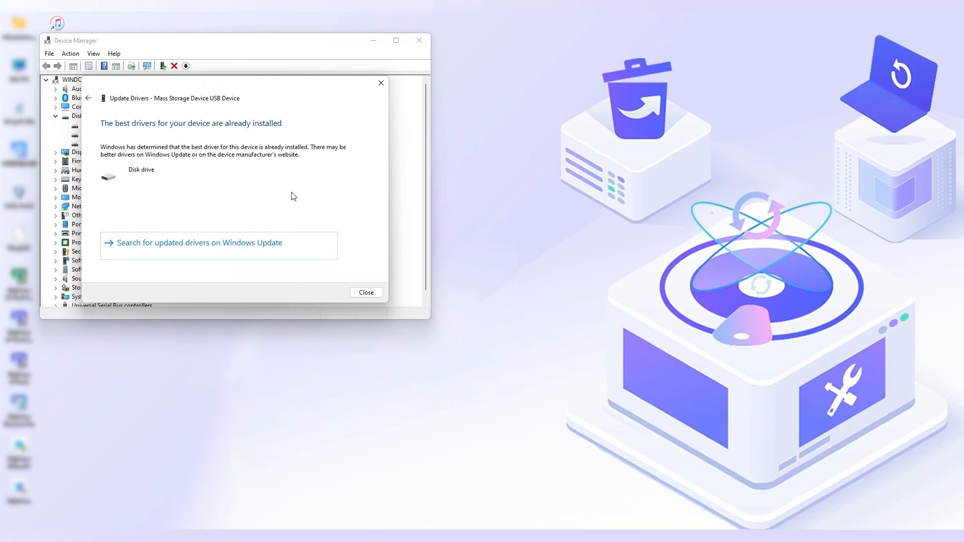